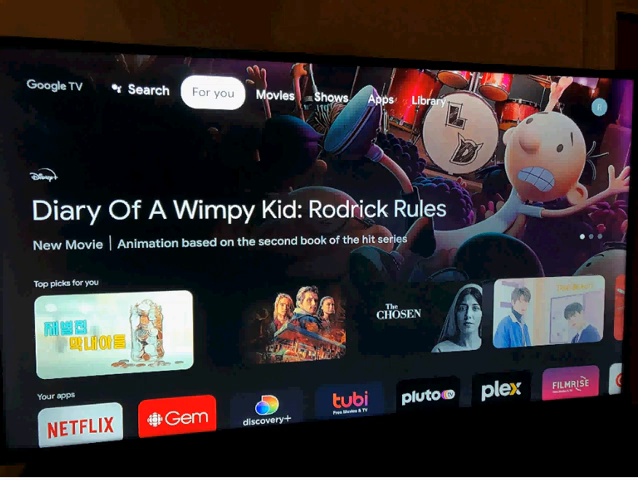
Switch to the Library tab and open the profile avatar's side panel
{"action": "left_click", "coordinate": [320, 95]}
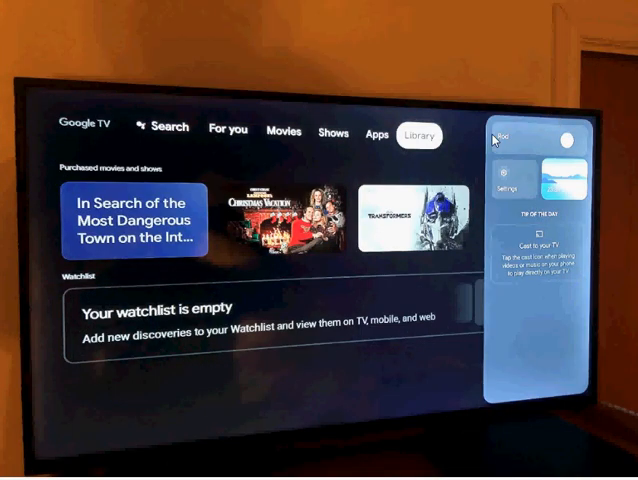
Open Google TV Settings from the profile side panel
{"action": "left_click", "coordinate": [510, 185]}
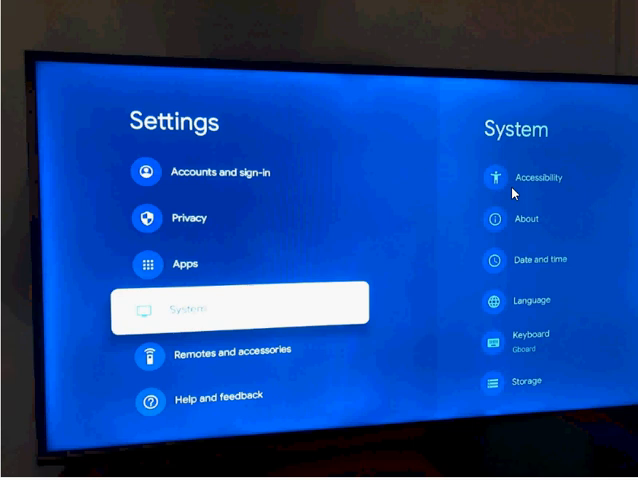
{"action": "mouse_move", "coordinate": [208, 160]}
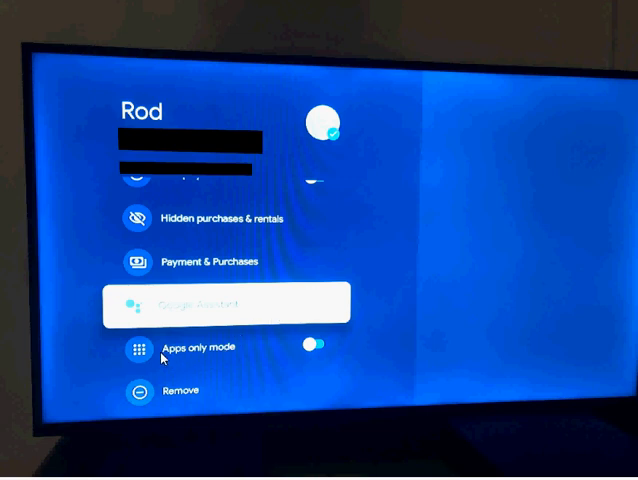
{"action": "mouse_move", "coordinate": [226, 357]}
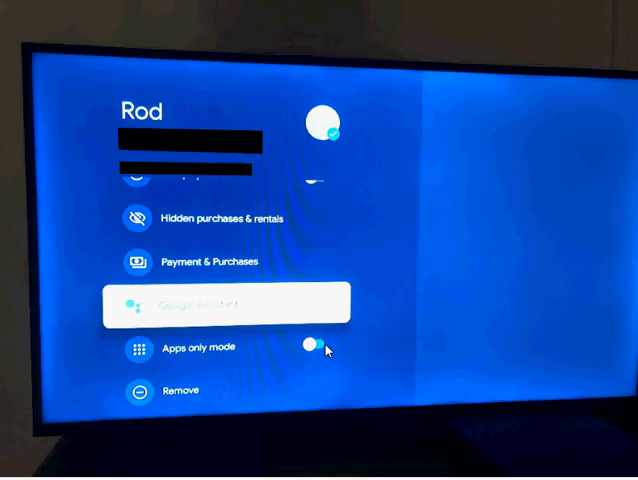
Toggle Apps only mode to show the 'Enable apps only mode' confirmation screen
{"action": "left_click", "coordinate": [315, 347]}
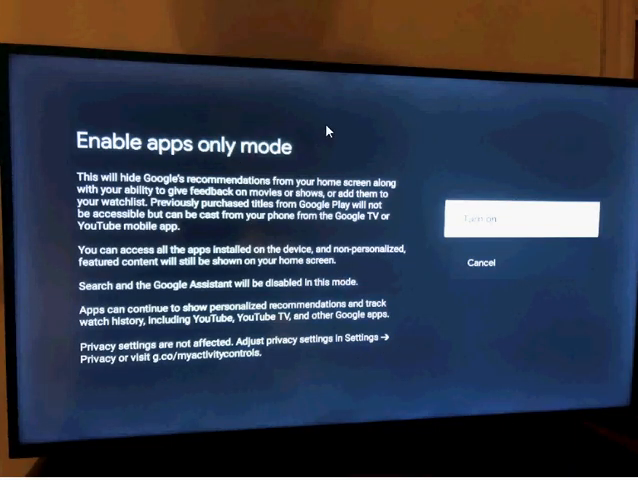
{"action": "mouse_move", "coordinate": [334, 118]}
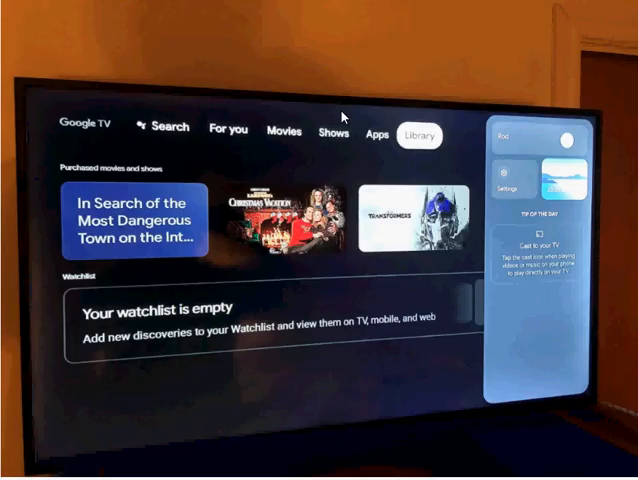
Return to the Library tab with the profile side panel open again
{"action": "left_click", "coordinate": [333, 132]}
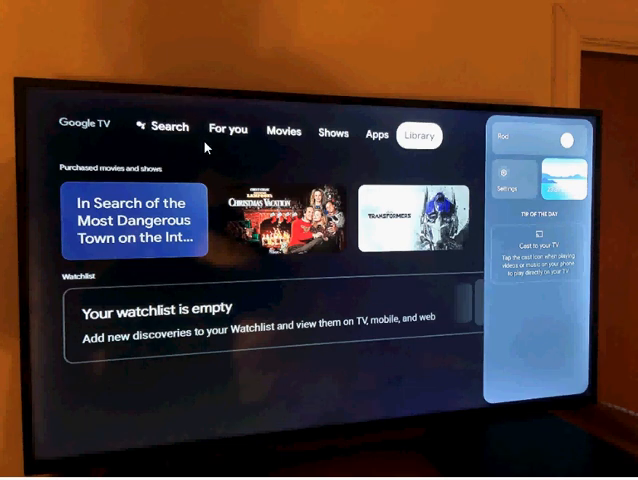
{"action": "mouse_move", "coordinate": [327, 142]}
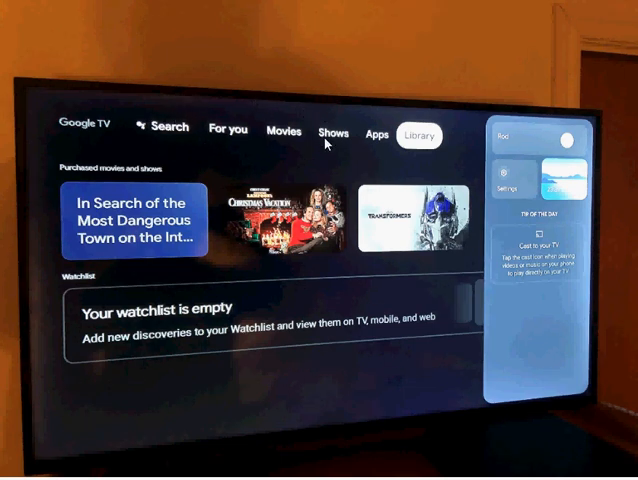
{"action": "mouse_move", "coordinate": [430, 160]}
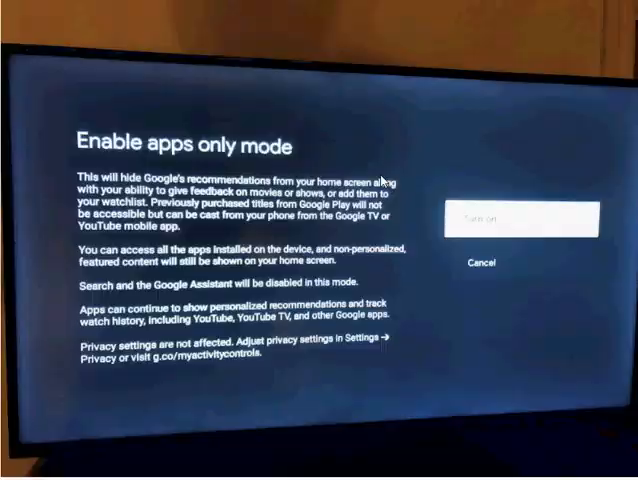
Confirm Turn on so the home screen shows only the Home tab and apps
{"action": "left_click", "coordinate": [478, 263]}
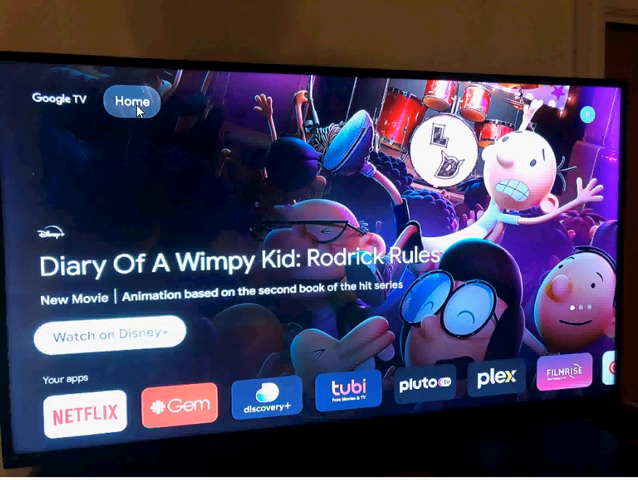
{"action": "mouse_move", "coordinate": [83, 225]}
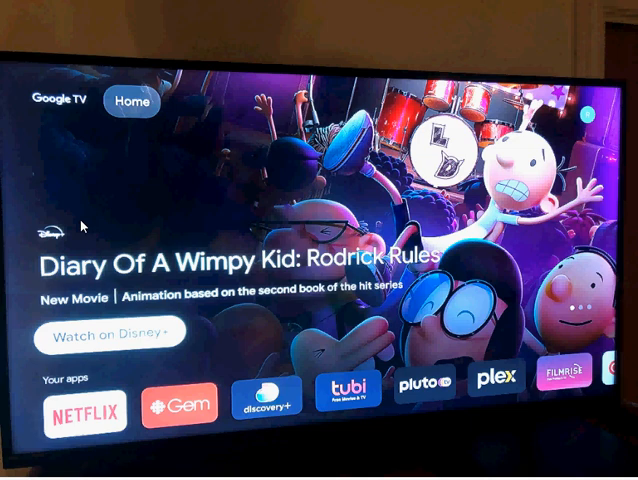
{"action": "mouse_move", "coordinate": [86, 226]}
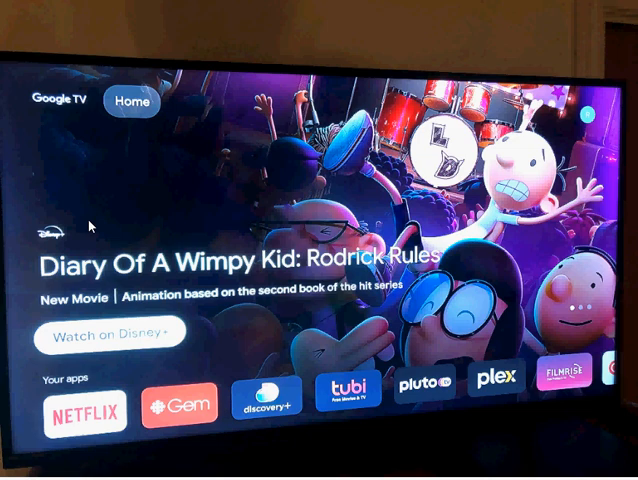
{"action": "mouse_move", "coordinate": [170, 203]}
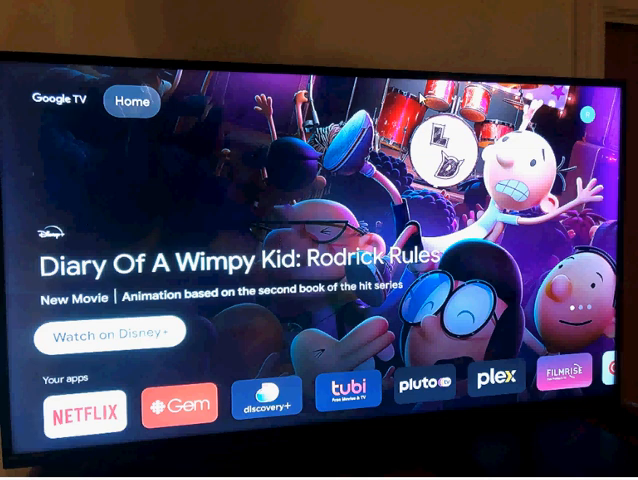
{"action": "mouse_move", "coordinate": [164, 167]}
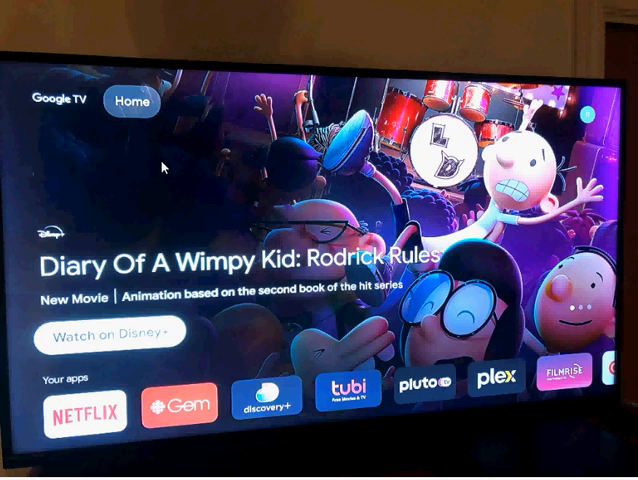
{"action": "mouse_move", "coordinate": [166, 173]}
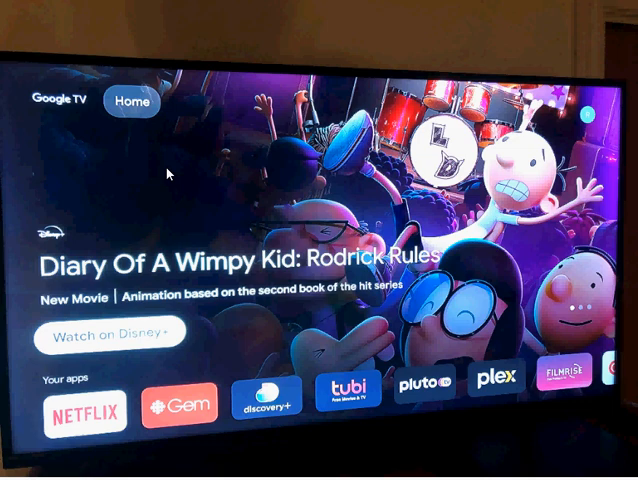
{"action": "mouse_move", "coordinate": [107, 311]}
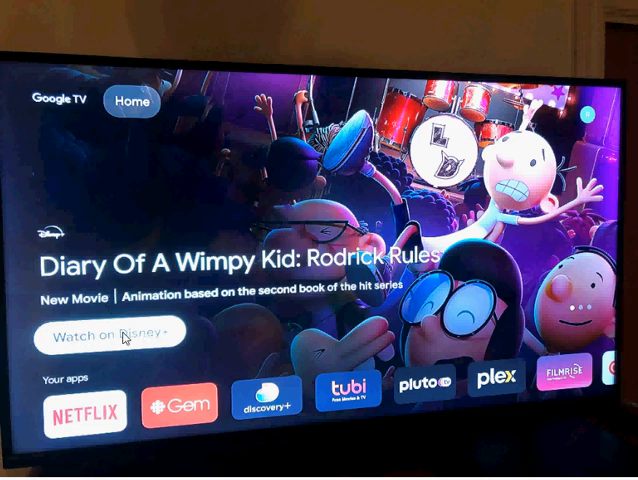
{"action": "mouse_move", "coordinate": [194, 341]}
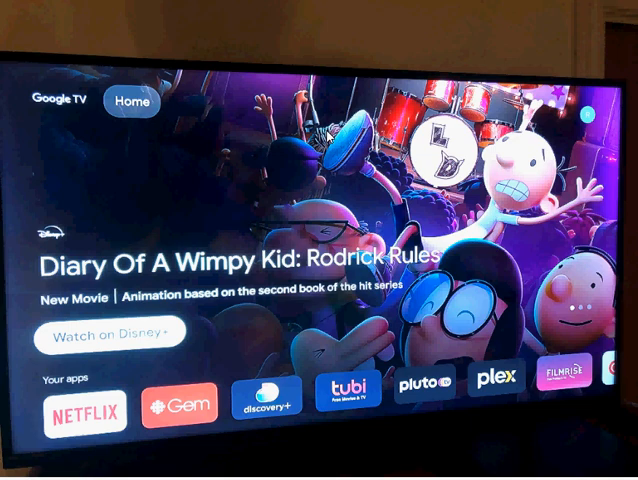
{"action": "mouse_move", "coordinate": [237, 177]}
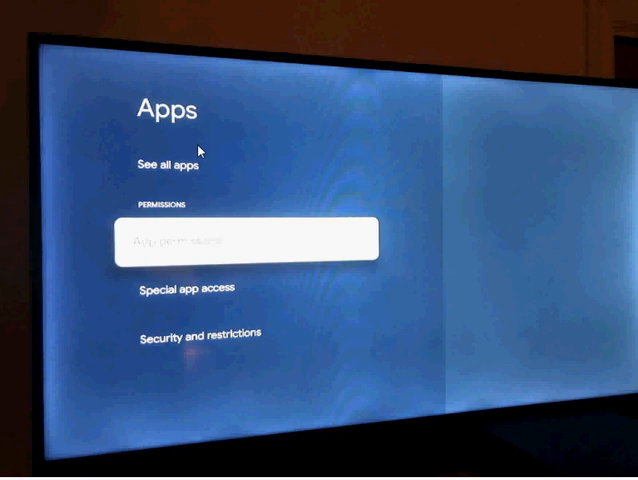
{"action": "mouse_move", "coordinate": [178, 170]}
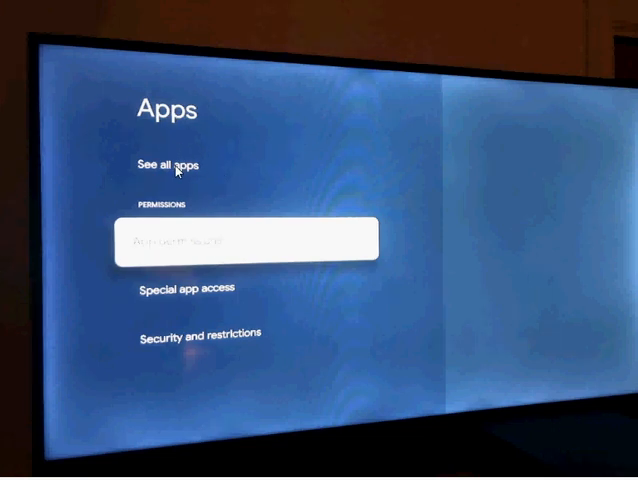
In See all apps, find Google Play Store among system apps and disable it
{"action": "left_click", "coordinate": [172, 166]}
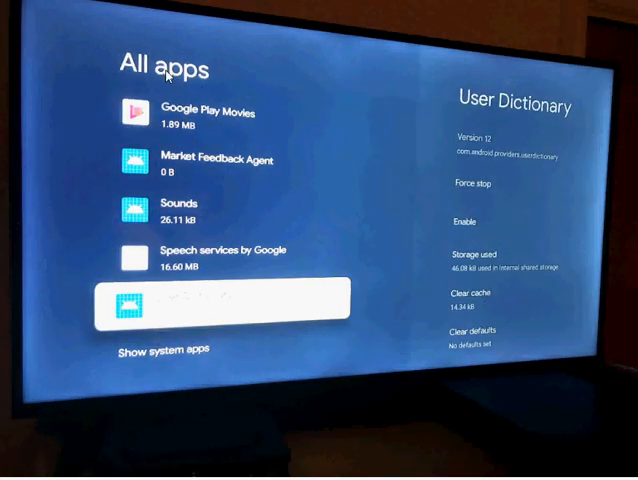
{"action": "mouse_move", "coordinate": [188, 348]}
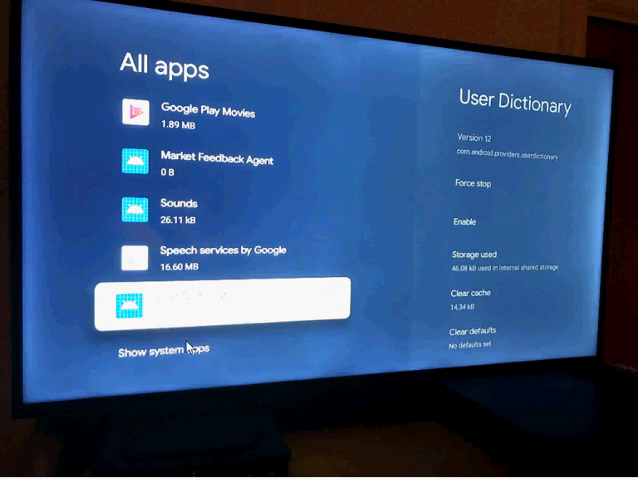
{"action": "scroll", "scroll_direction": "down", "scroll_amount": 3}
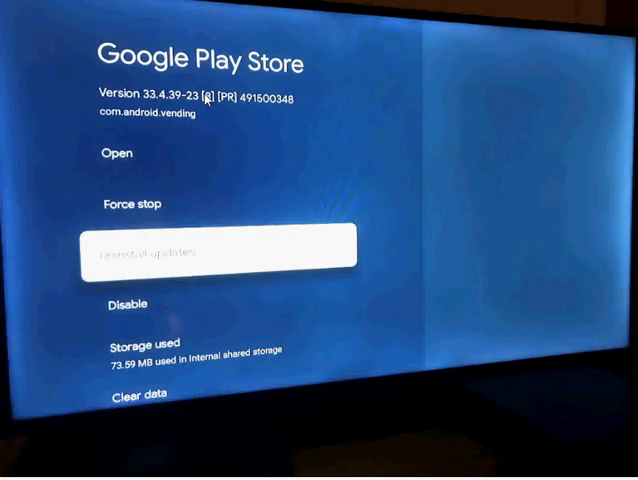
{"action": "mouse_move", "coordinate": [249, 72]}
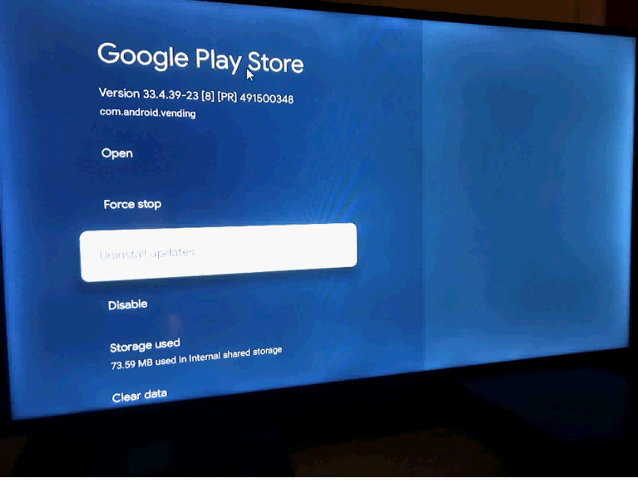
{"action": "mouse_move", "coordinate": [154, 311]}
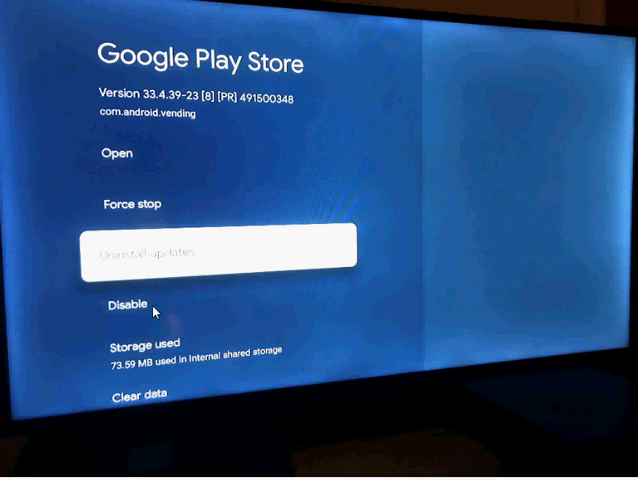
{"action": "left_click", "coordinate": [125, 301]}
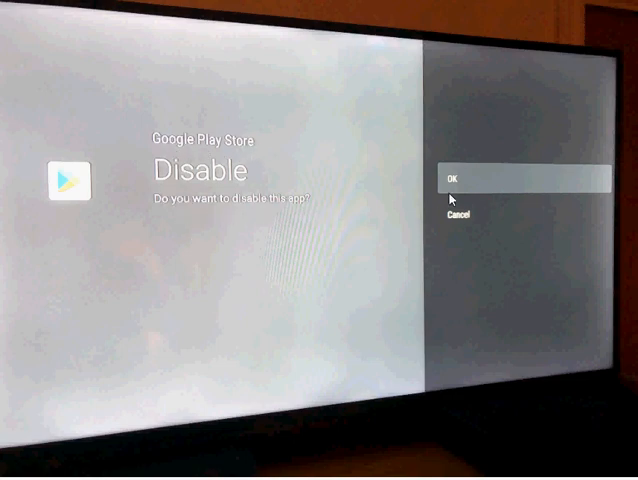
{"action": "left_click", "coordinate": [456, 180]}
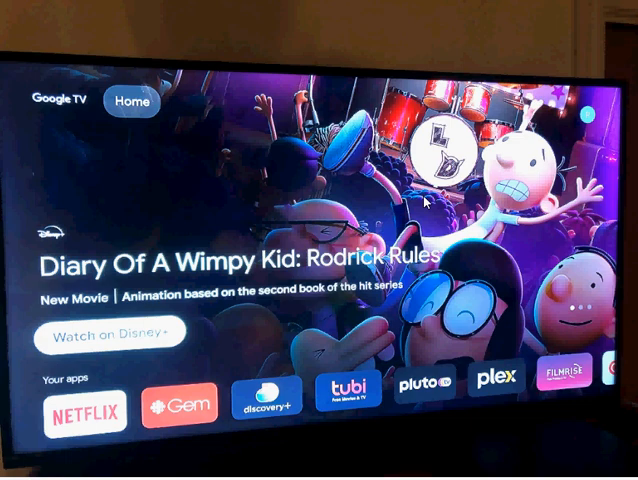
{"action": "mouse_move", "coordinate": [170, 320]}
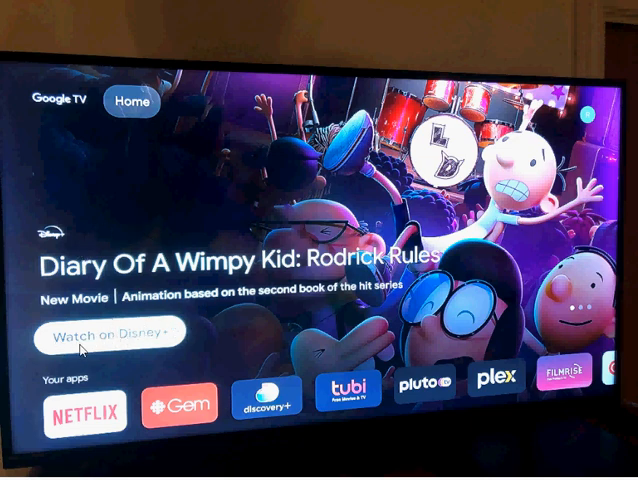
{"action": "mouse_move", "coordinate": [285, 196]}
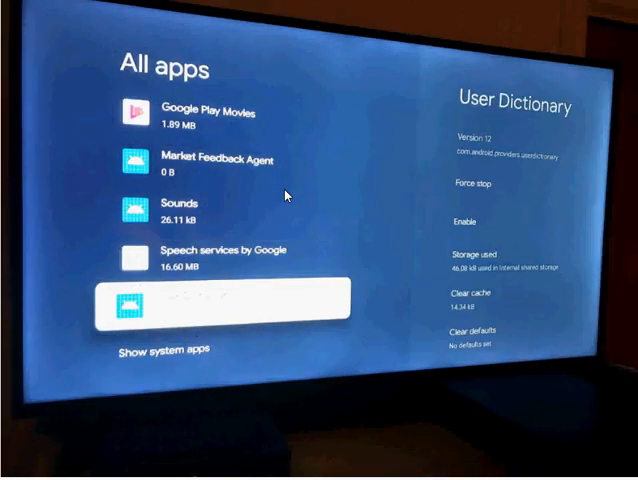
{"action": "scroll", "scroll_direction": "down", "scroll_amount": 3}
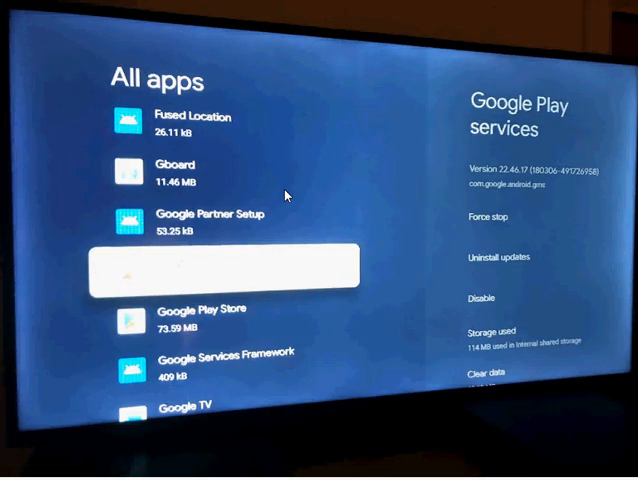
{"action": "mouse_move", "coordinate": [473, 298]}
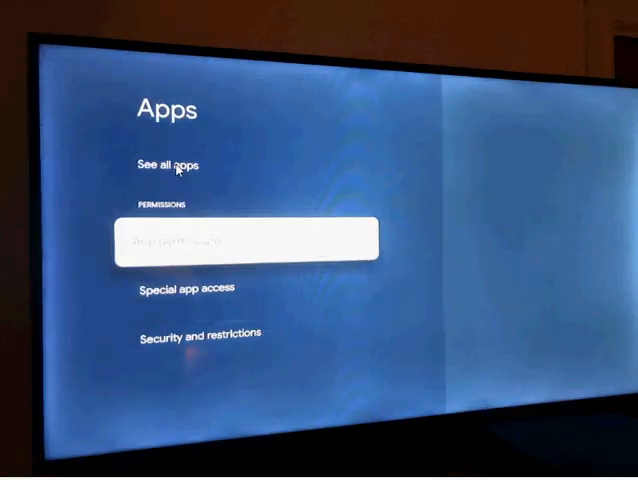
{"action": "left_click", "coordinate": [170, 166]}
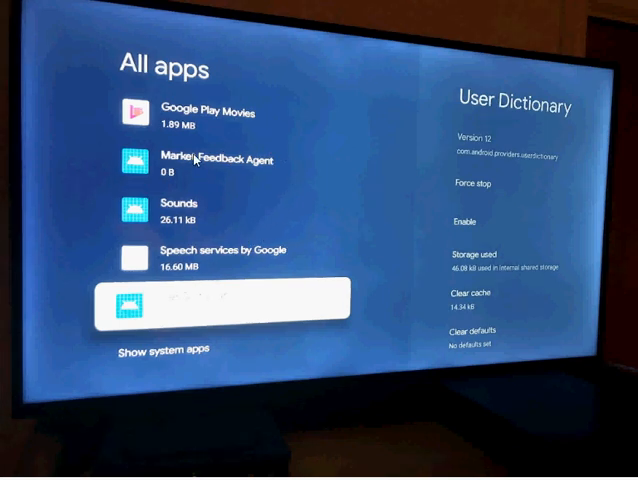
{"action": "mouse_move", "coordinate": [217, 135]}
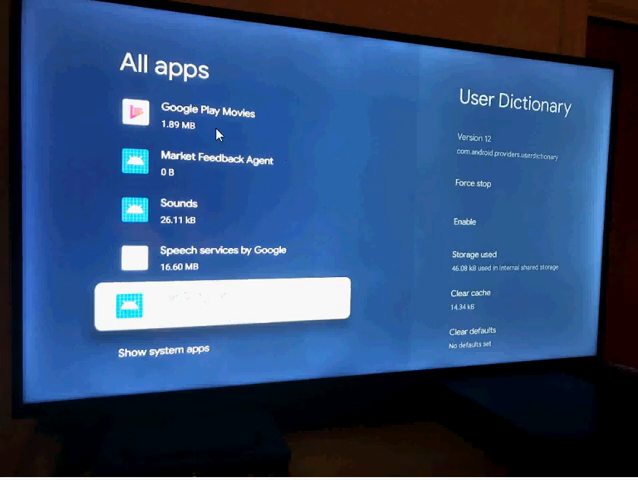
{"action": "mouse_move", "coordinate": [152, 358]}
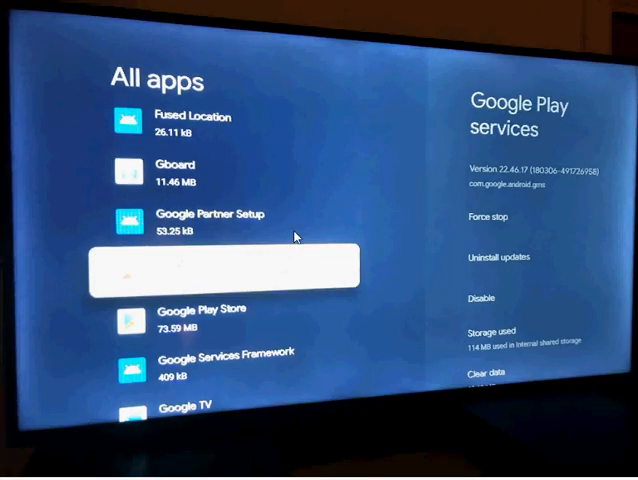
{"action": "mouse_move", "coordinate": [198, 322]}
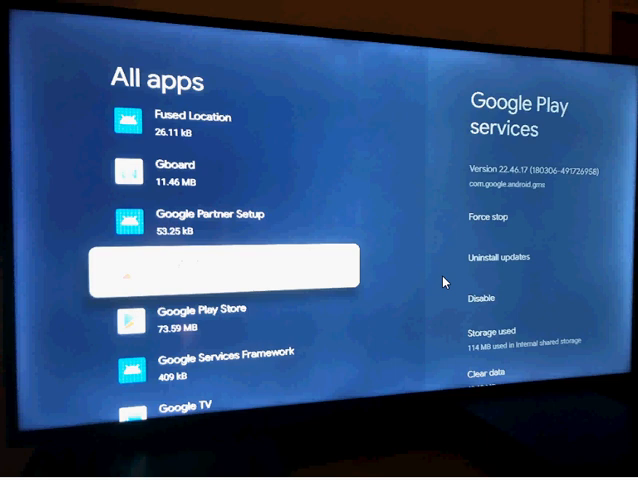
{"action": "mouse_move", "coordinate": [323, 71]}
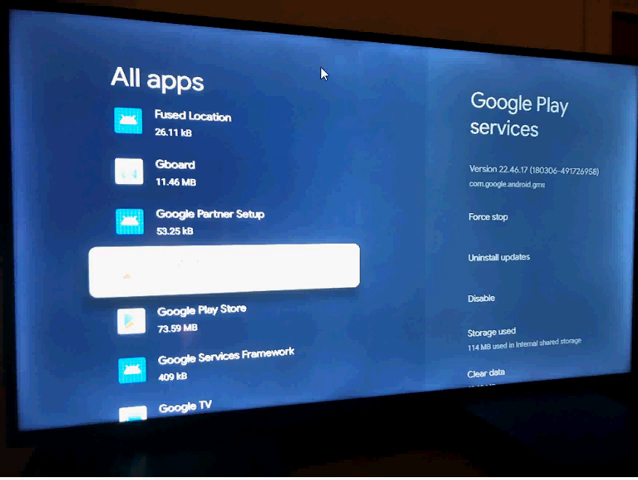
{"action": "mouse_move", "coordinate": [232, 350]}
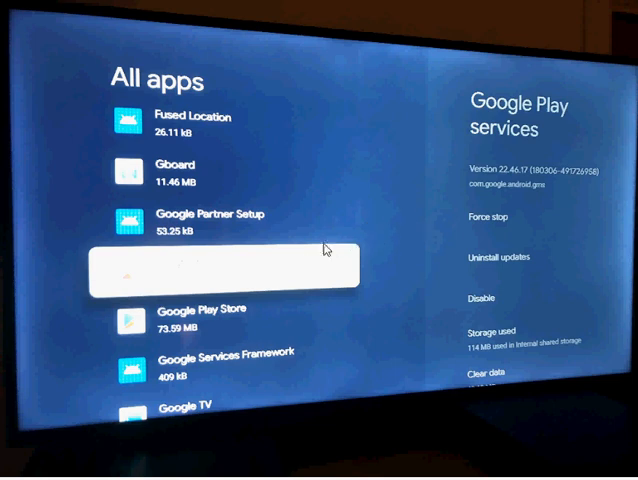
{"action": "mouse_move", "coordinate": [341, 311]}
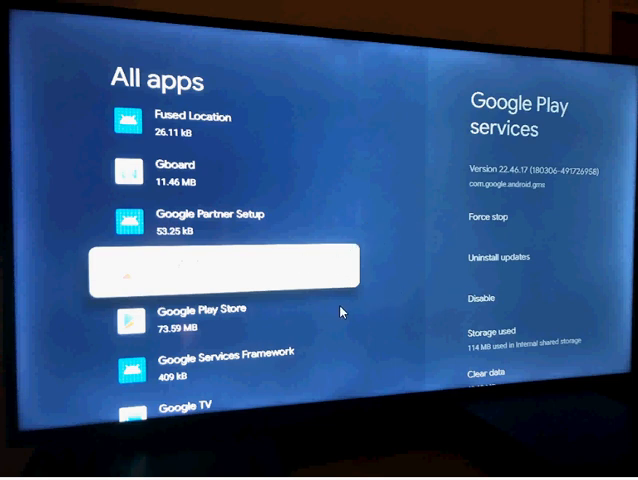